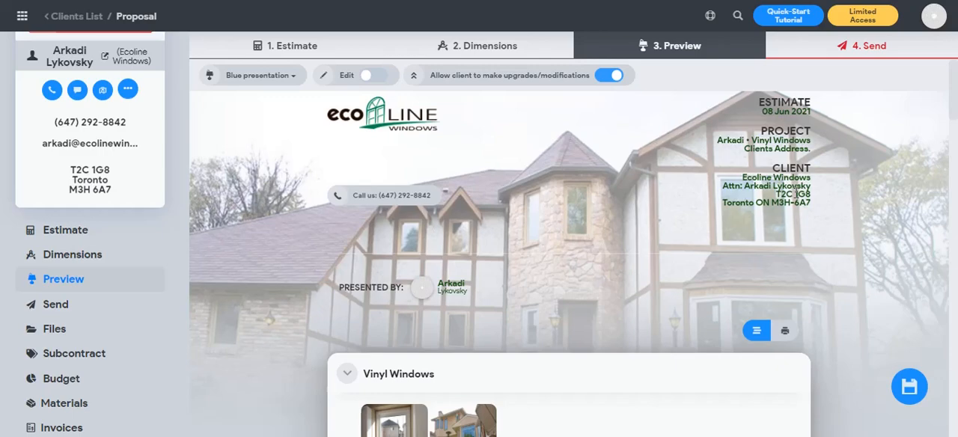
mouse_move(845, 197)
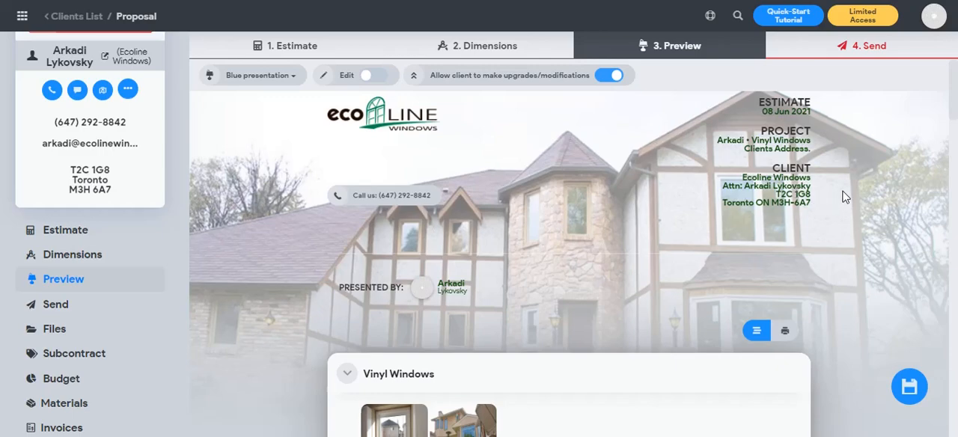
mouse_move(829, 192)
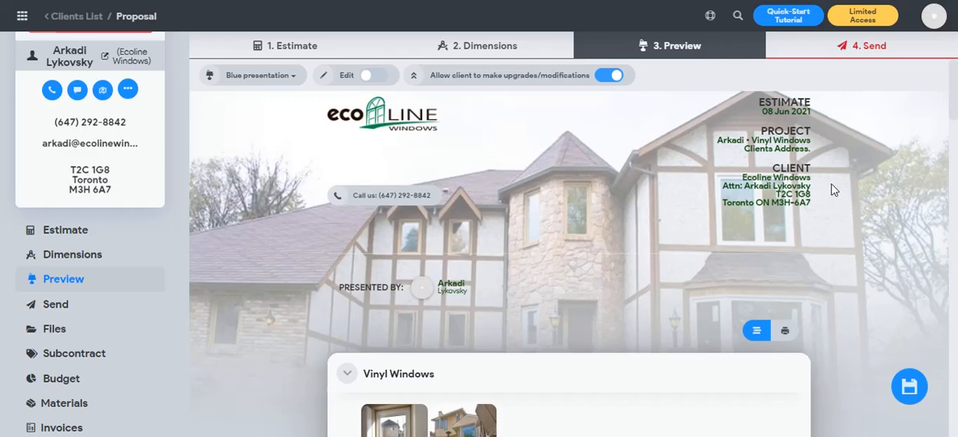
mouse_move(570, 207)
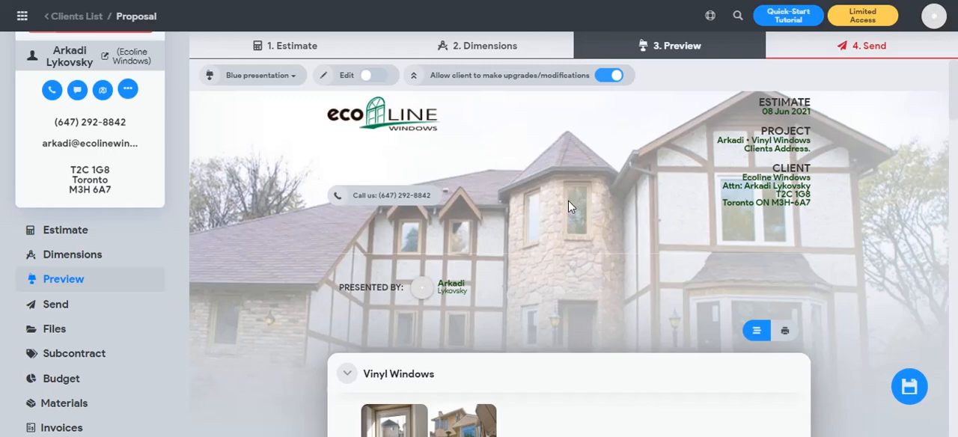
mouse_move(458, 274)
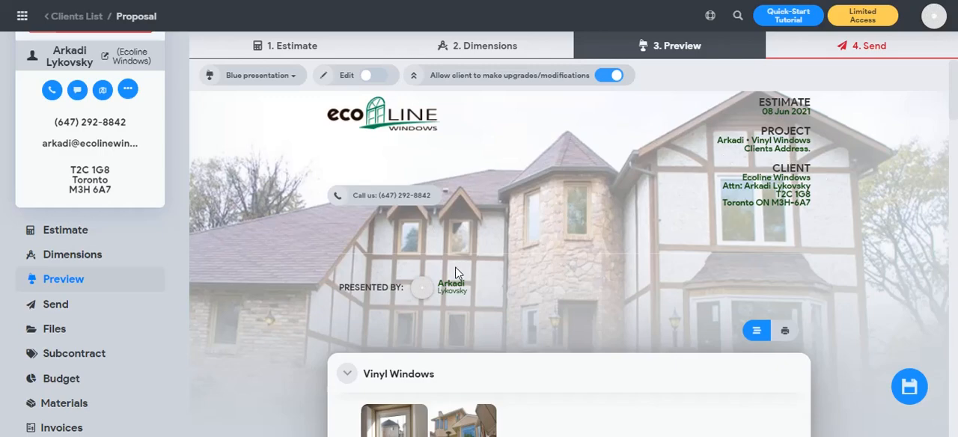
mouse_move(631, 249)
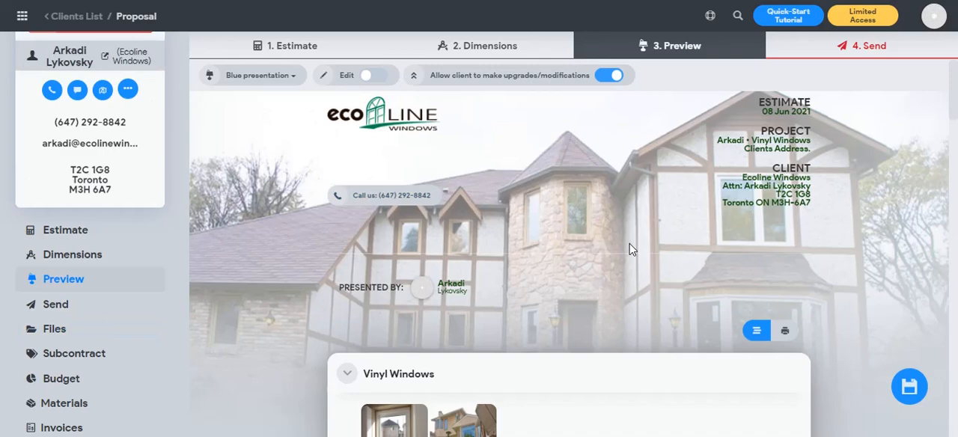
mouse_move(403, 259)
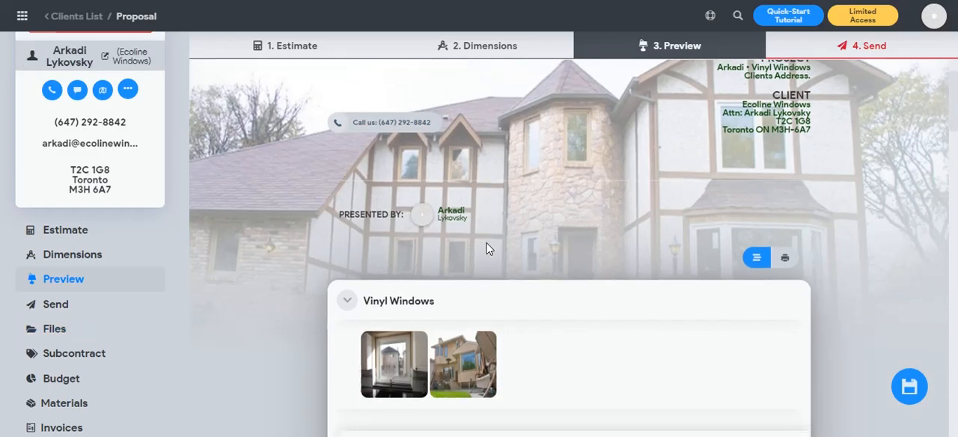
Scroll the proposal preview past the Vinyl Windows photos to the Double Hung item description.
scroll(down, 3)
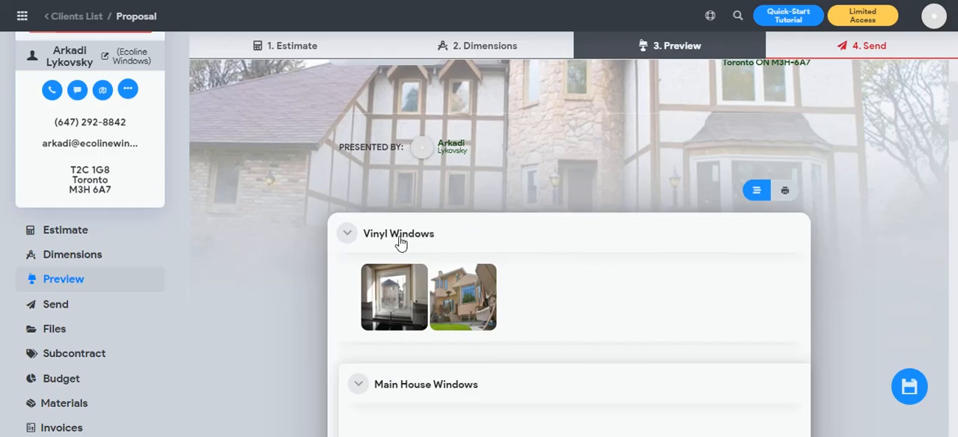
mouse_move(535, 280)
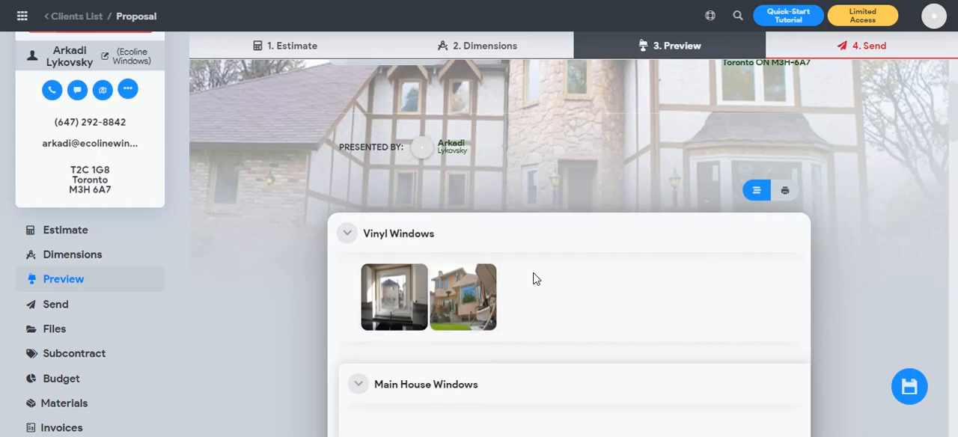
scroll(down, 3)
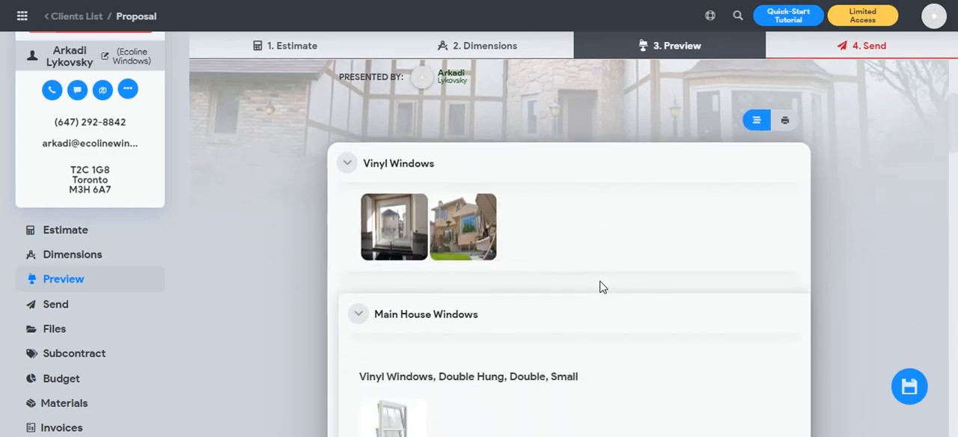
mouse_move(567, 281)
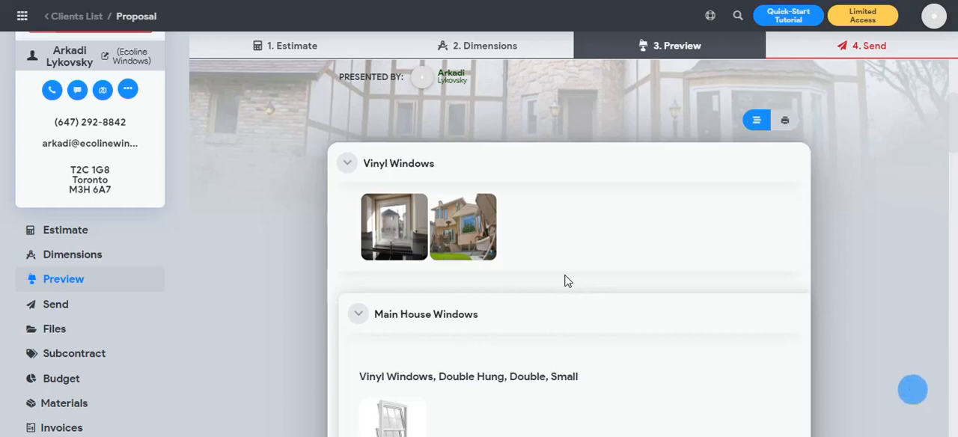
mouse_move(468, 283)
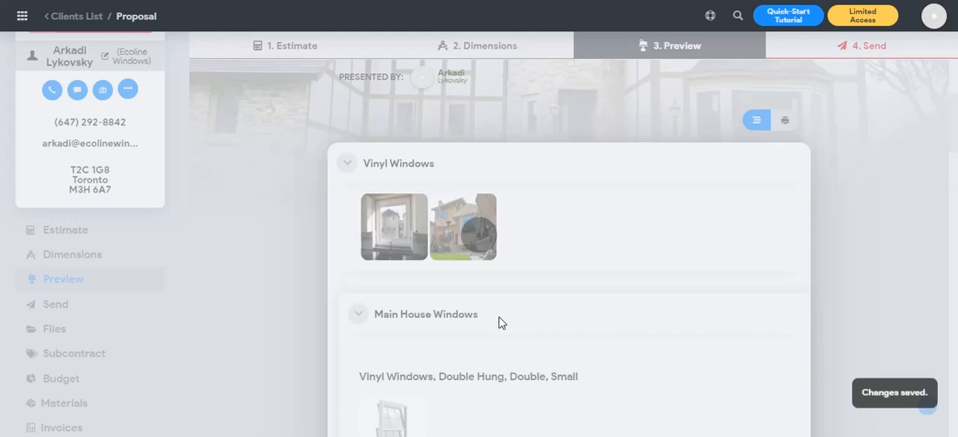
scroll(down, 3)
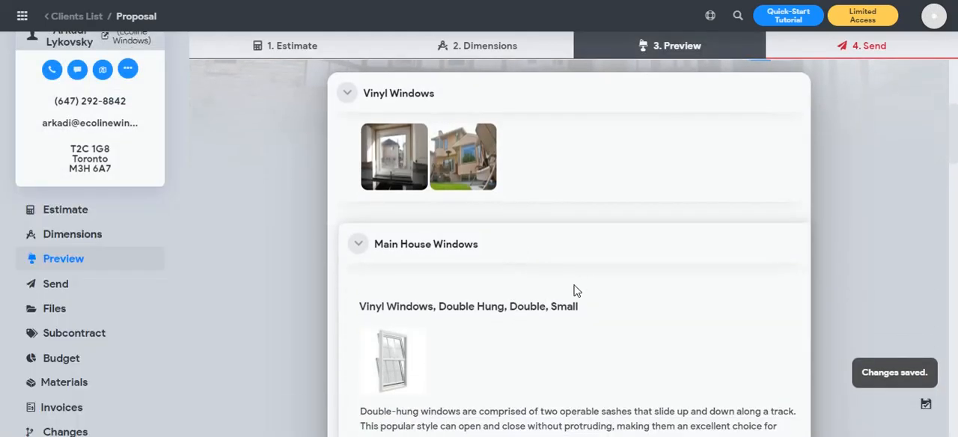
mouse_move(565, 272)
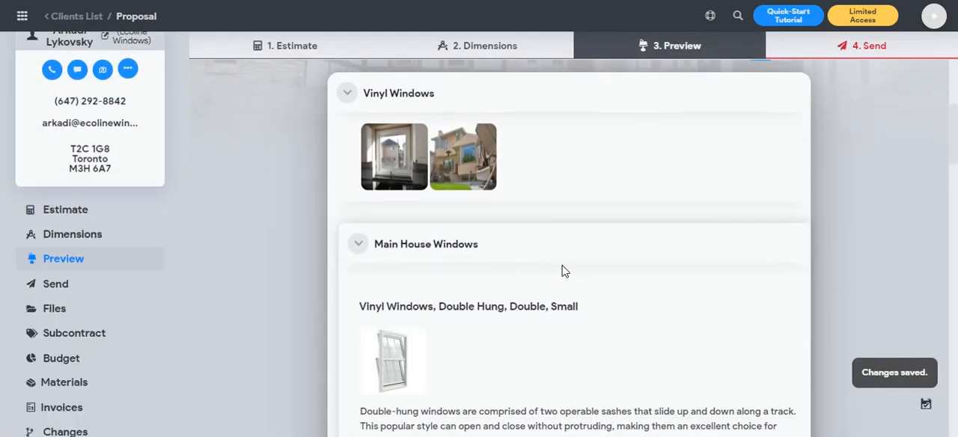
scroll(down, 3)
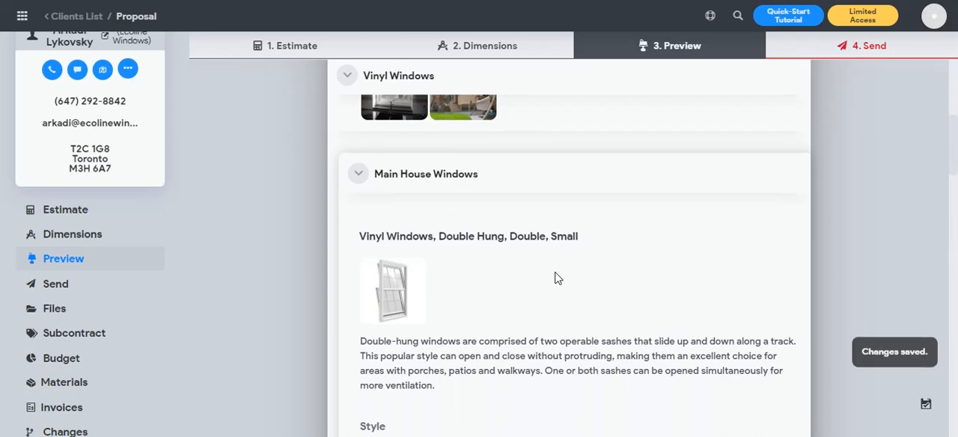
Choose Single Hung as the Main House Windows style and close its enlarged image.
scroll(down, 3)
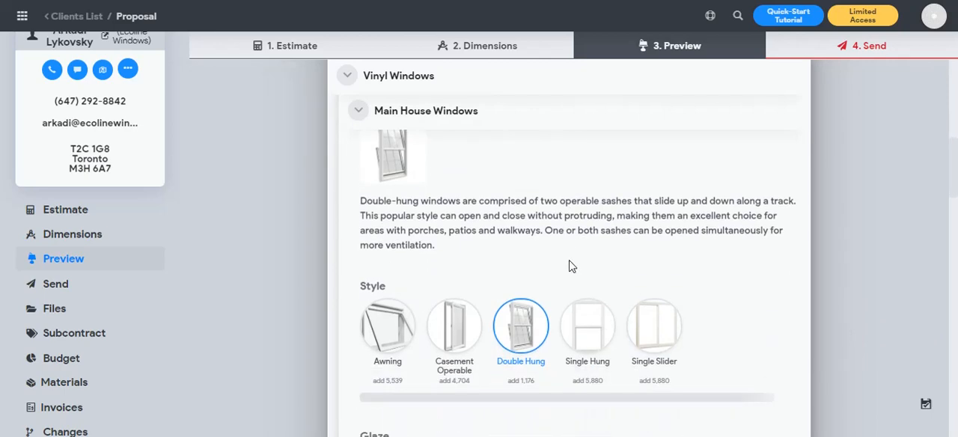
scroll(down, 3)
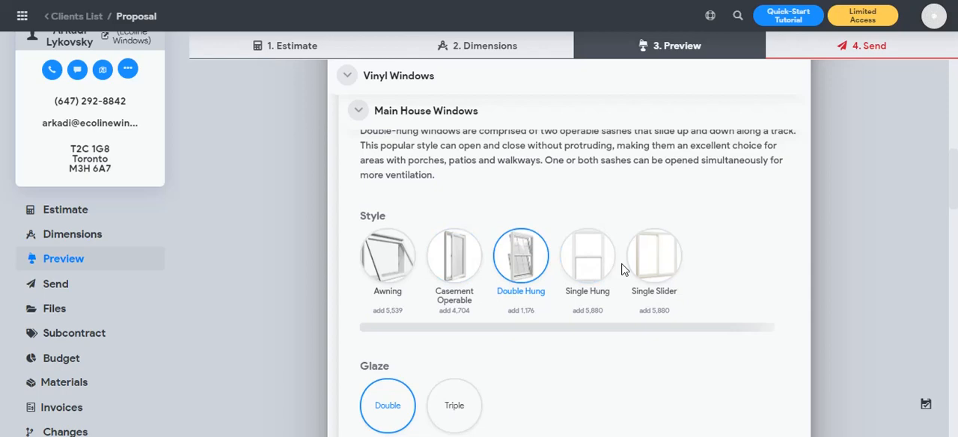
mouse_move(521, 274)
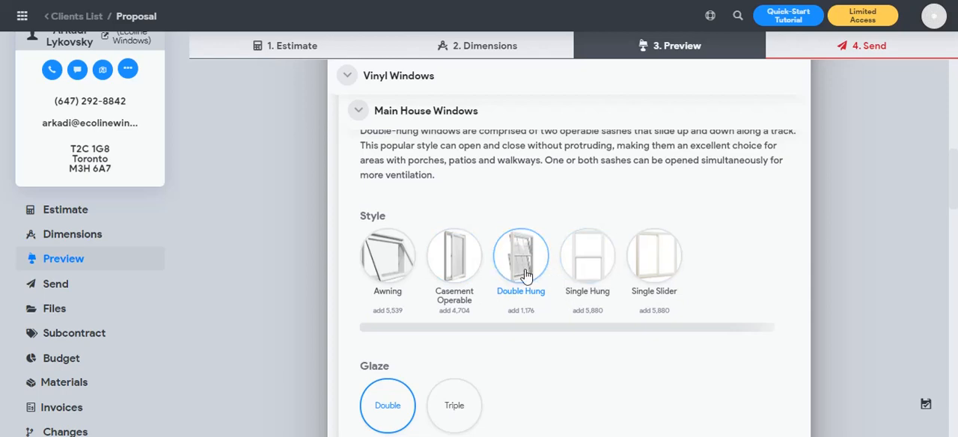
mouse_move(588, 258)
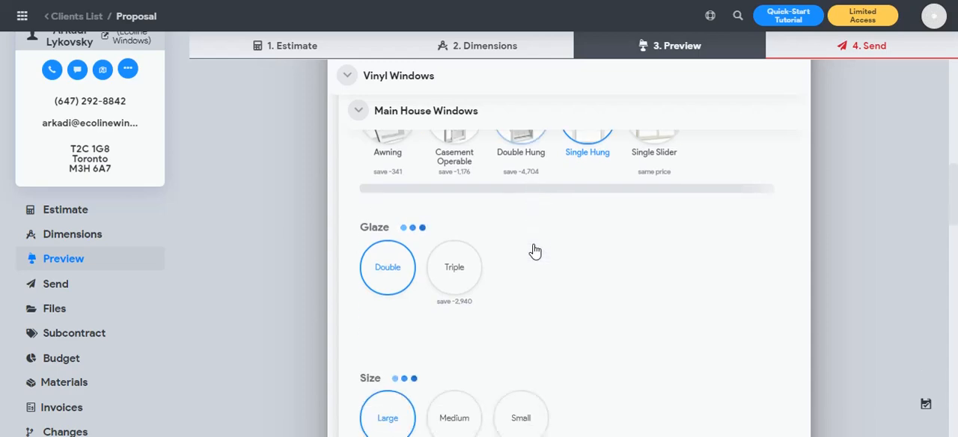
scroll(down, 3)
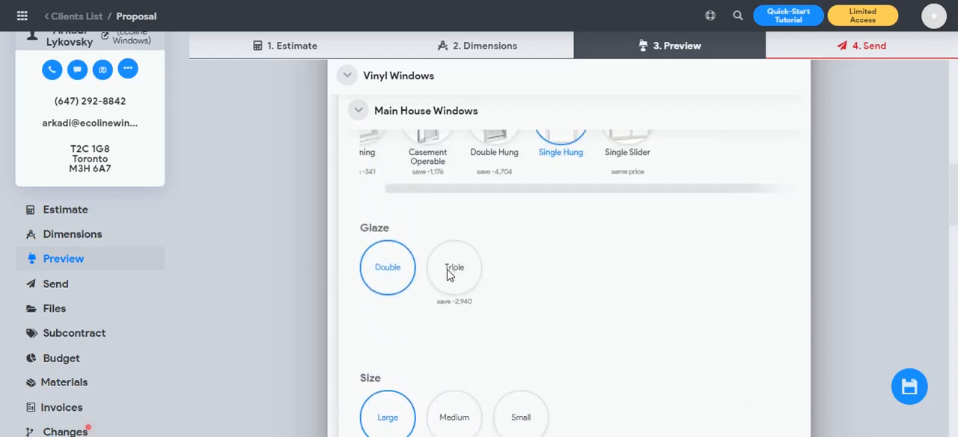
scroll(up, 3)
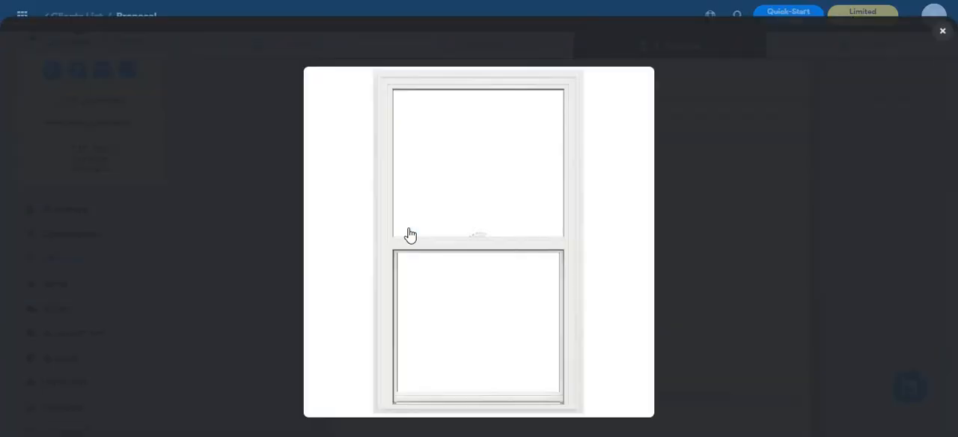
mouse_move(740, 146)
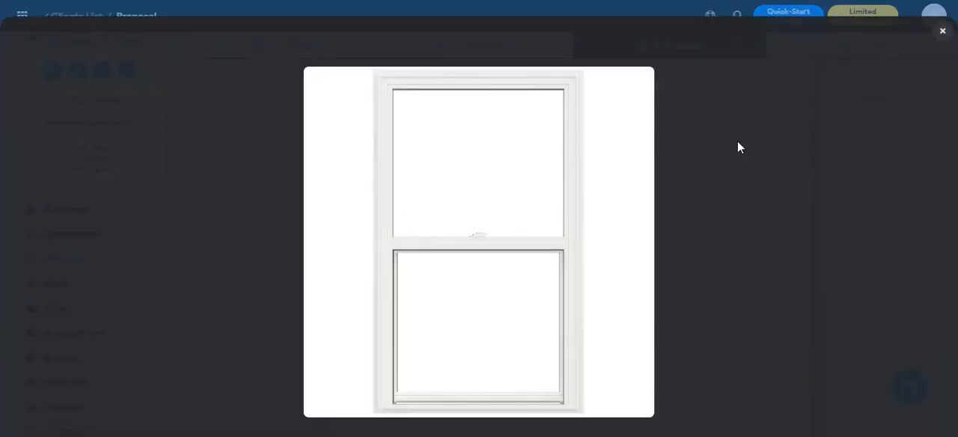
click(942, 31)
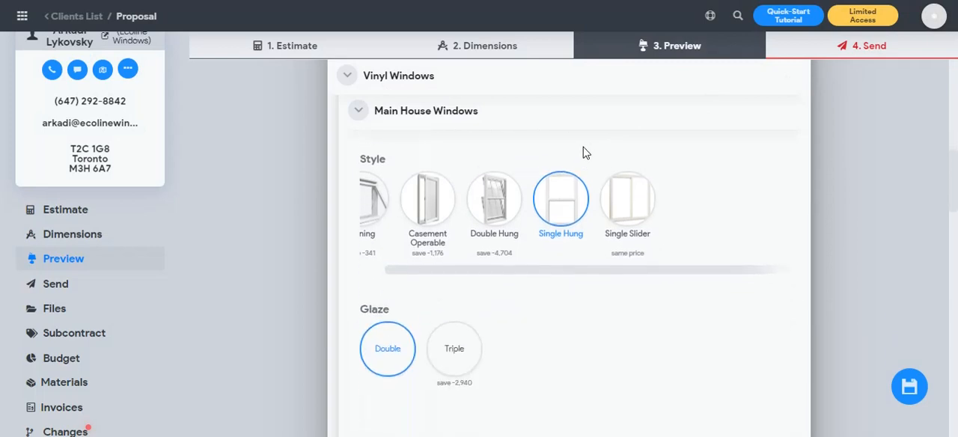
scroll(down, 3)
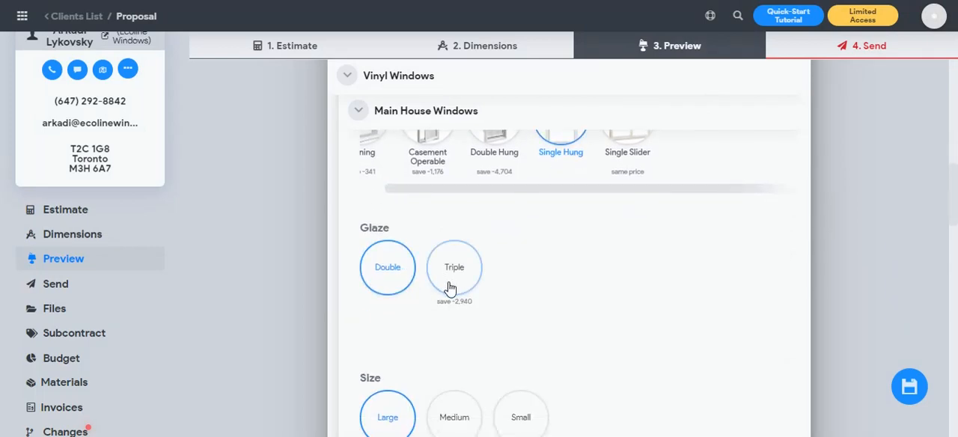
mouse_move(460, 287)
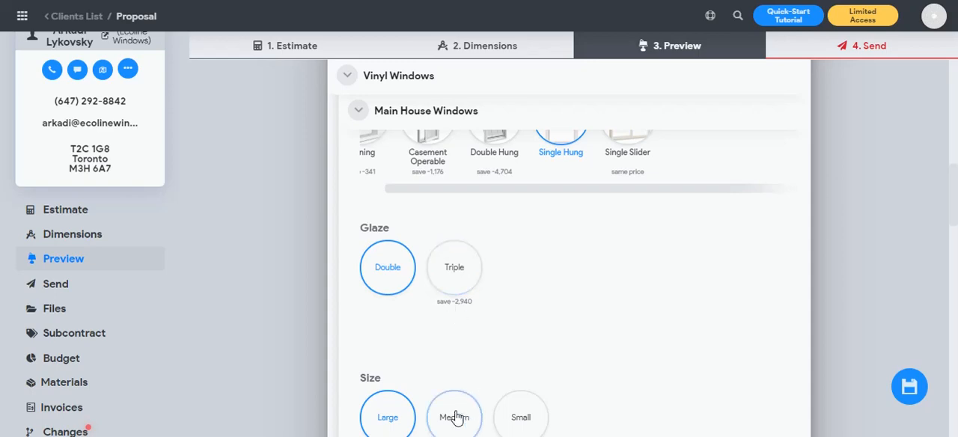
click(455, 417)
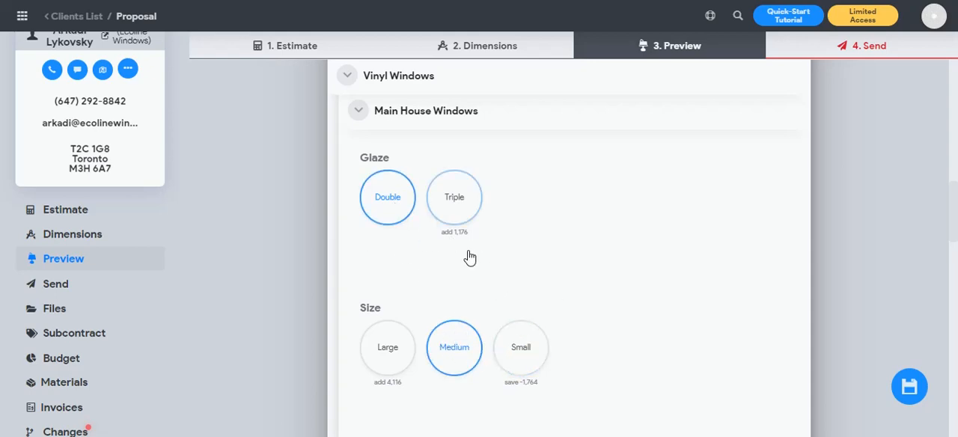
scroll(up, 3)
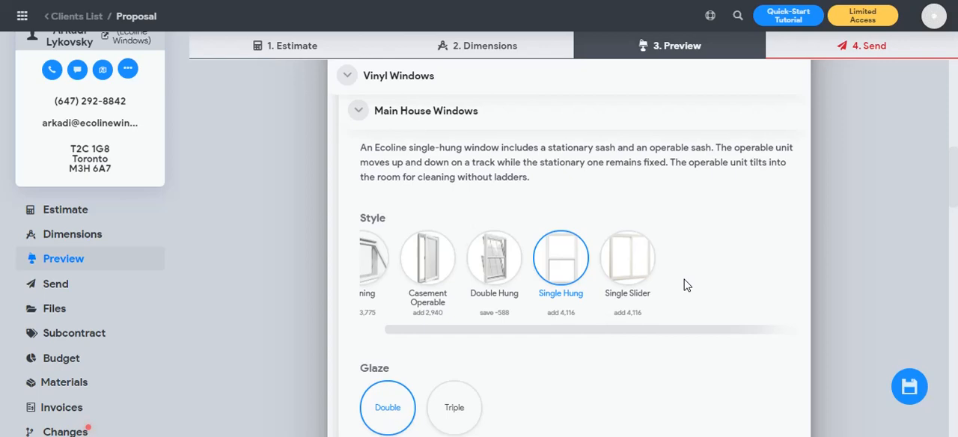
mouse_move(727, 301)
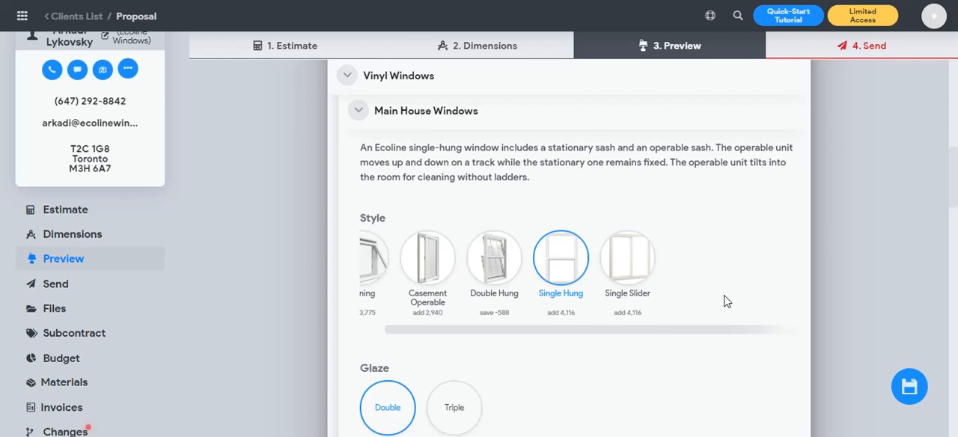
scroll(up, 3)
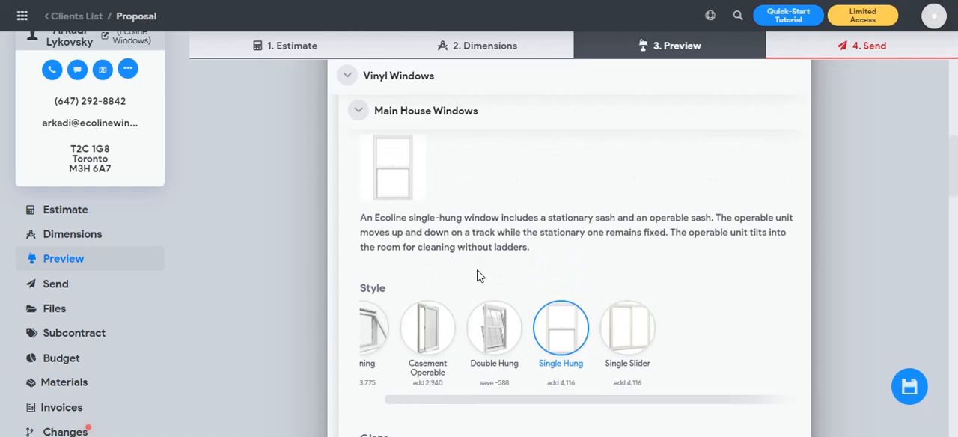
scroll(down, 3)
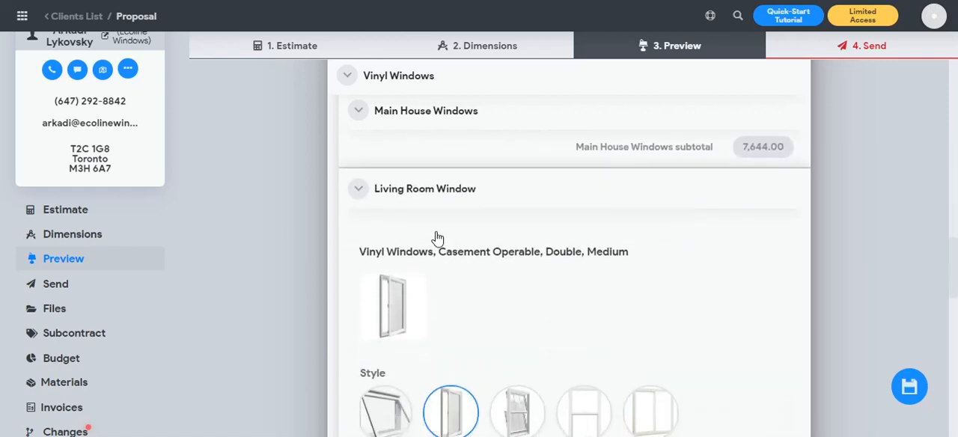
scroll(down, 3)
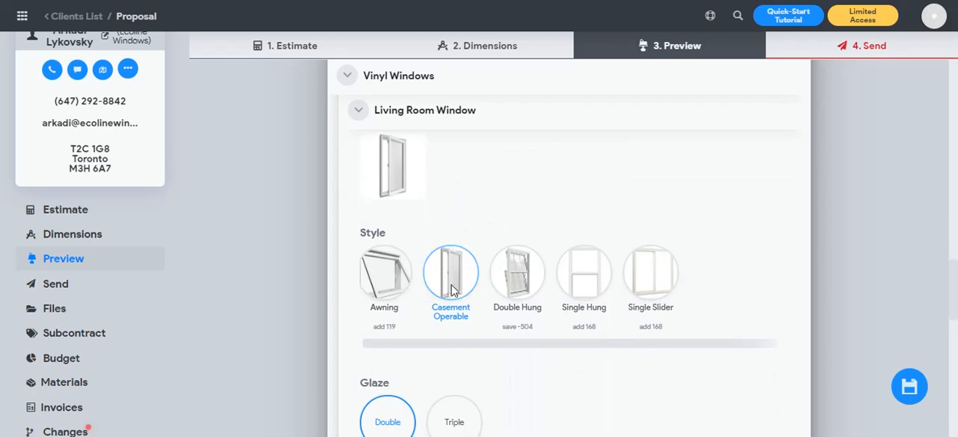
scroll(down, 3)
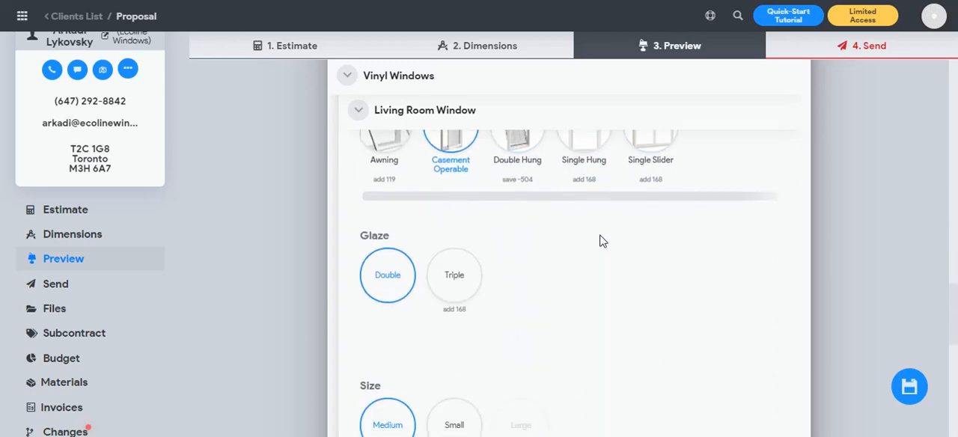
scroll(down, 3)
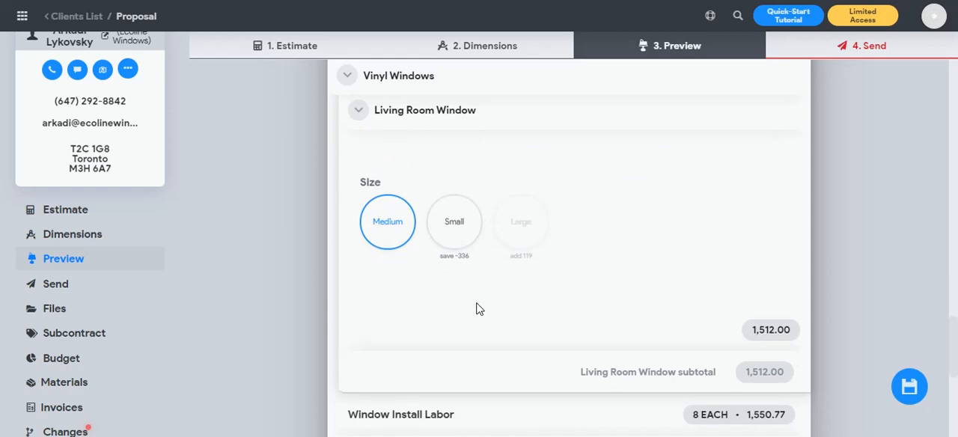
mouse_move(458, 309)
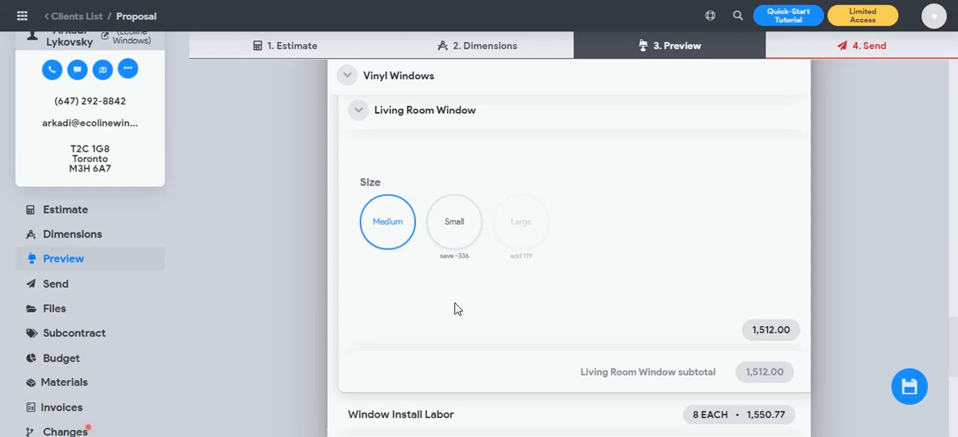
mouse_move(214, 294)
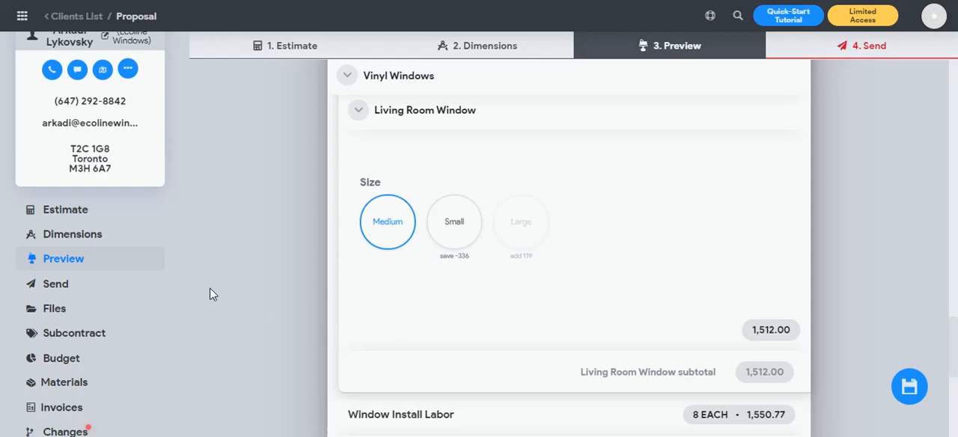
In the estimate, expand Main House Windows to show its 24 variation options.
click(65, 210)
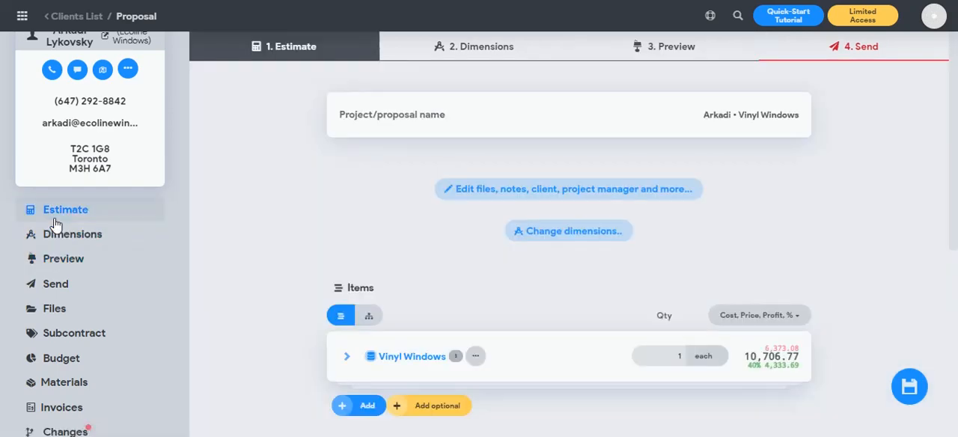
scroll(down, 3)
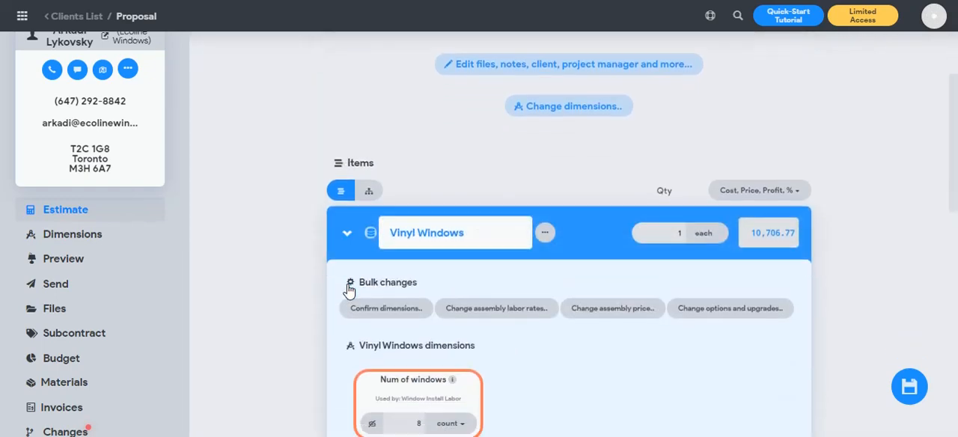
scroll(down, 3)
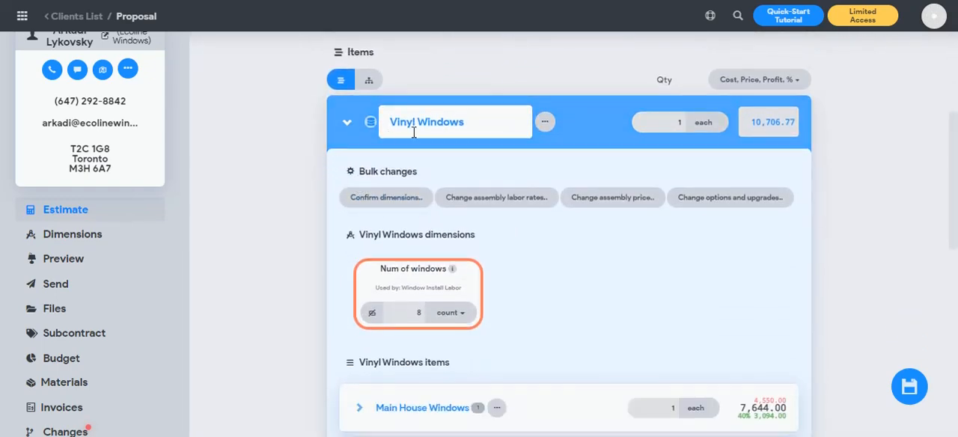
scroll(down, 3)
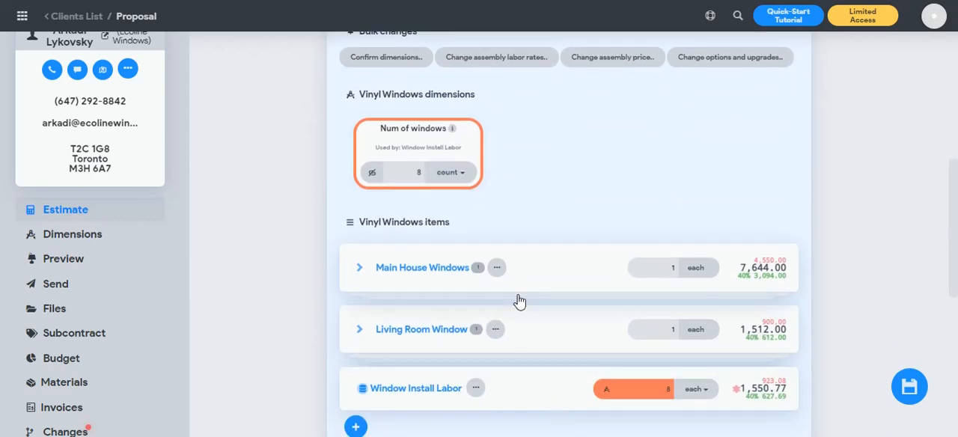
mouse_move(530, 305)
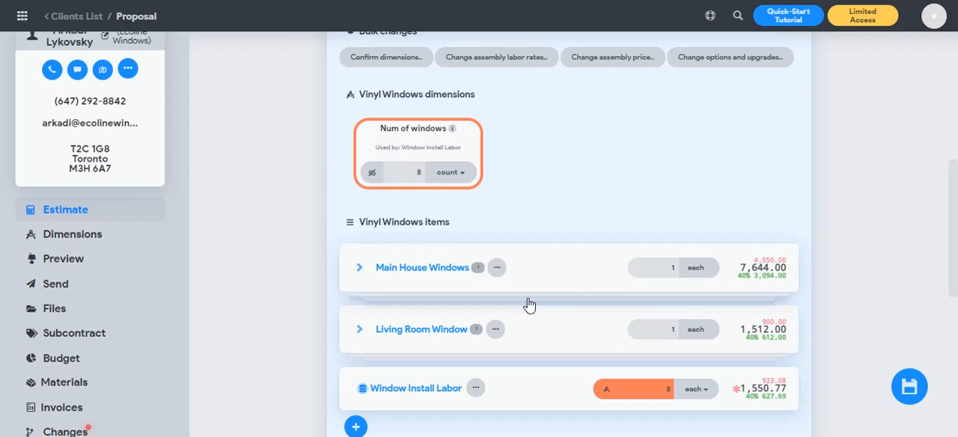
mouse_move(543, 333)
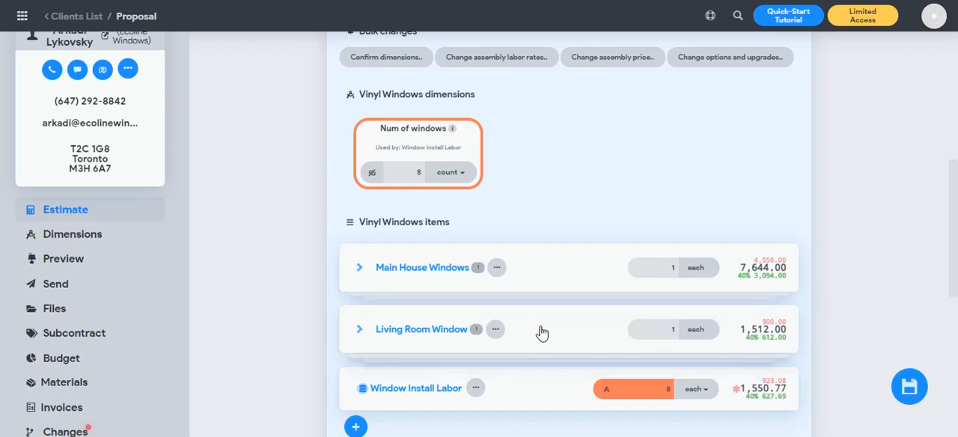
mouse_move(554, 351)
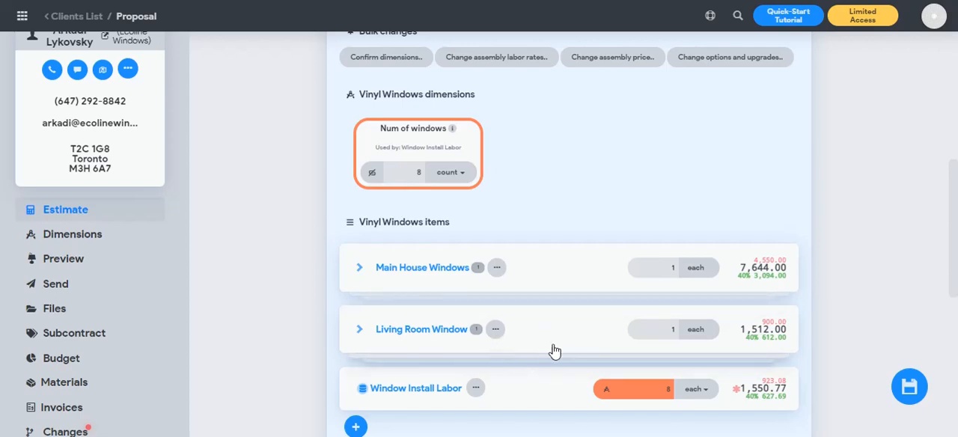
mouse_move(536, 356)
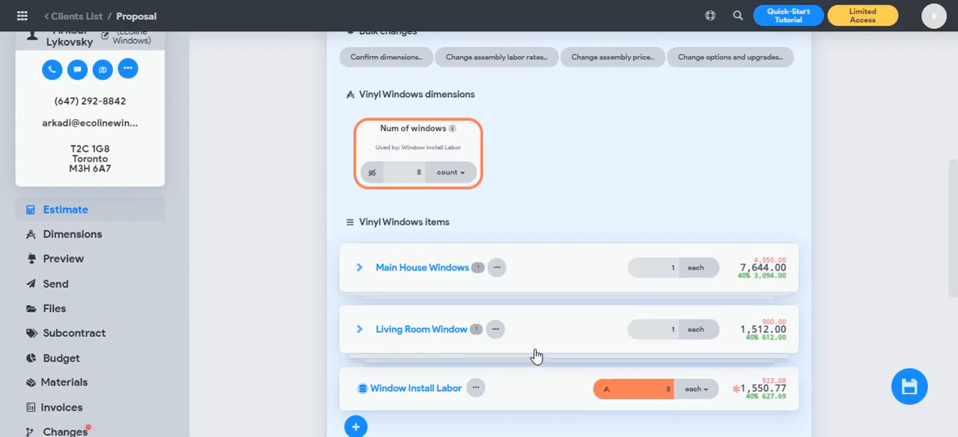
mouse_move(352, 275)
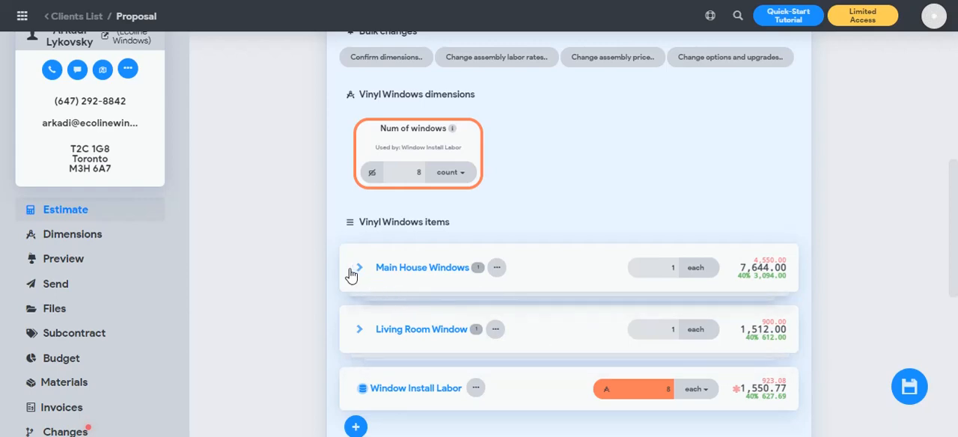
click(359, 267)
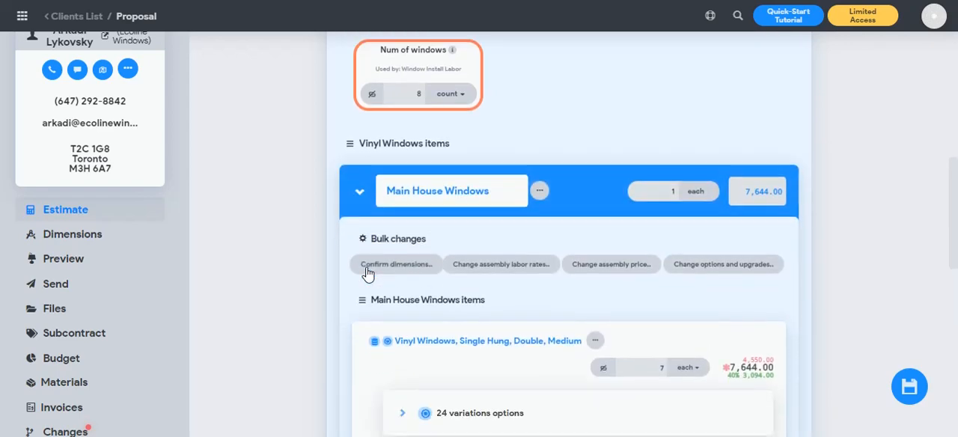
scroll(down, 3)
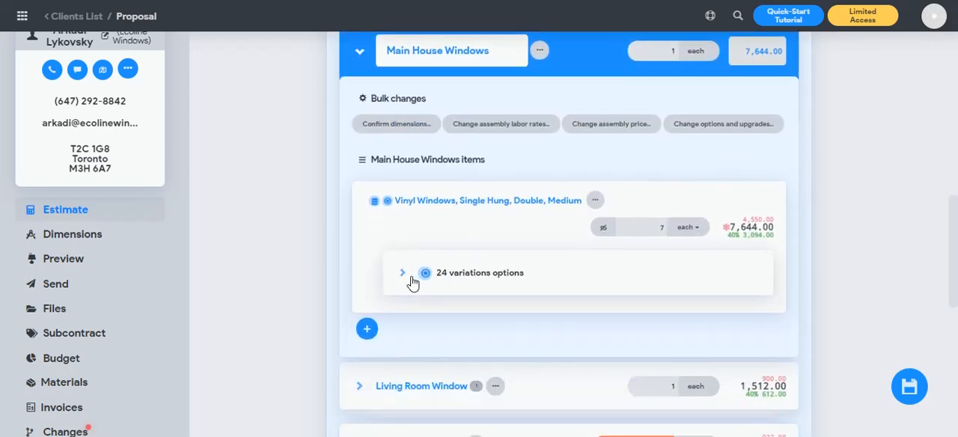
mouse_move(595, 204)
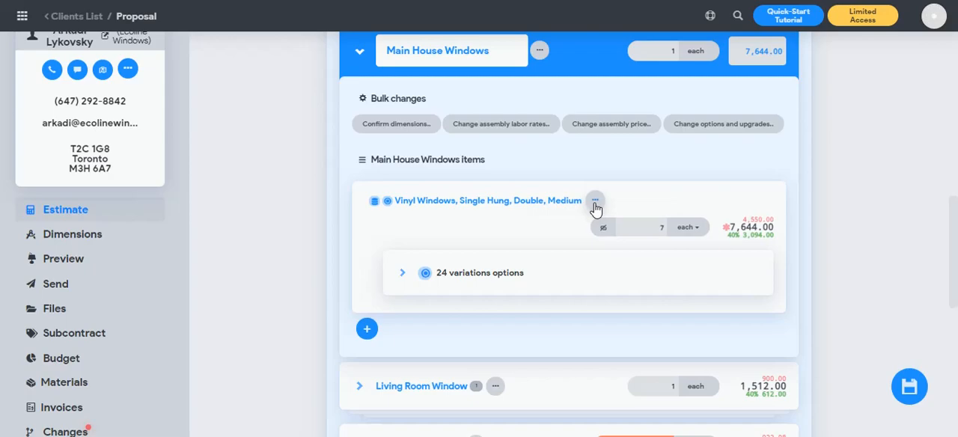
Open the Vinyl Windows item's selection pricing table of 24 variations.
click(595, 203)
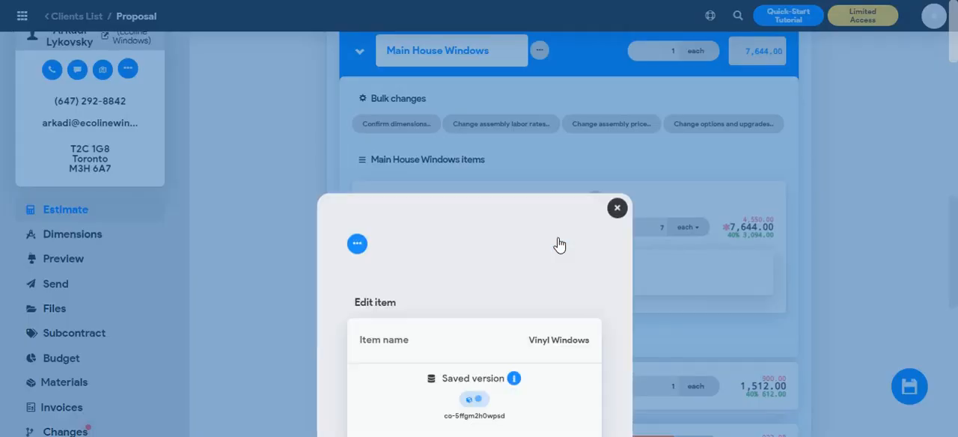
scroll(down, 3)
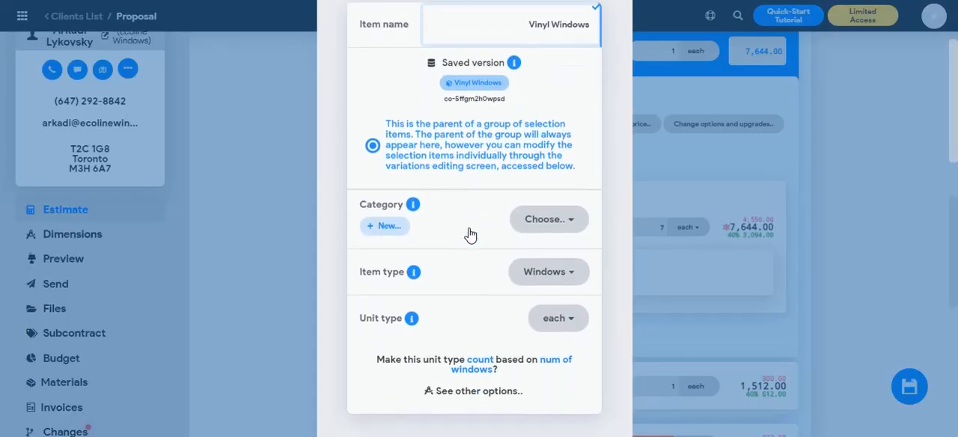
scroll(down, 3)
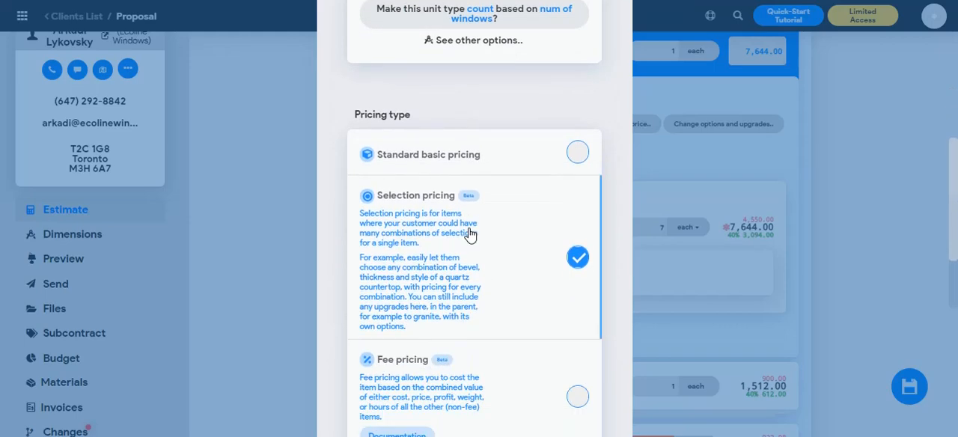
scroll(down, 3)
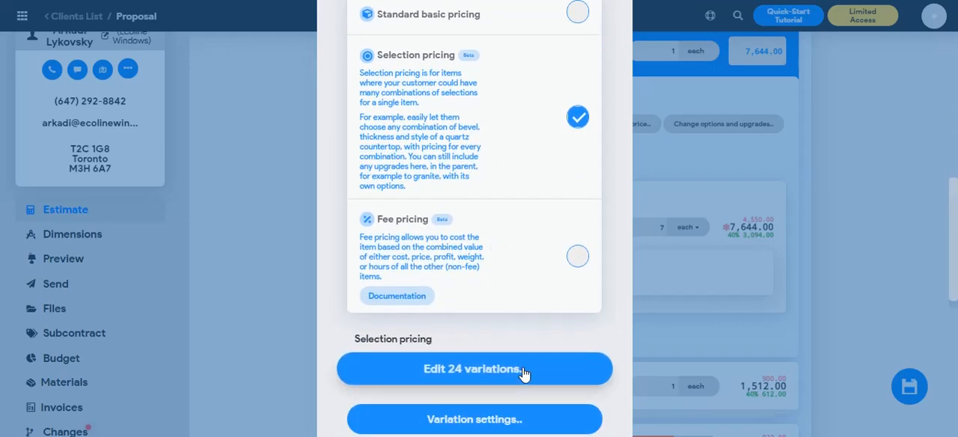
click(474, 368)
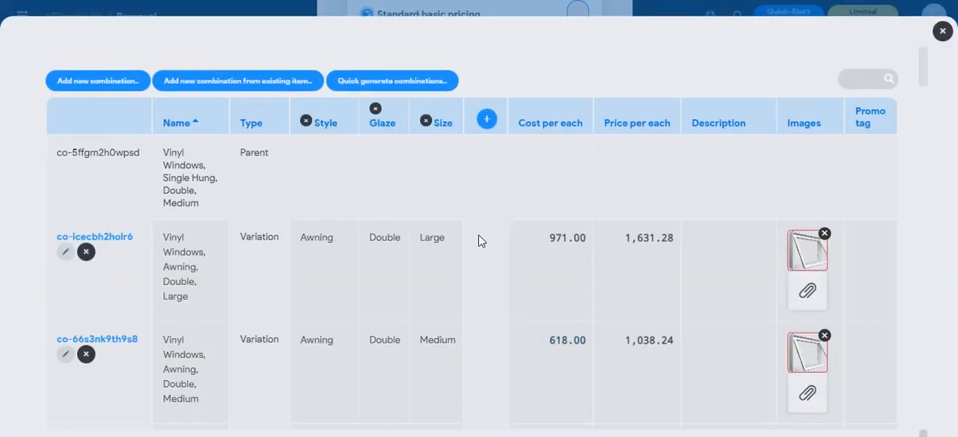